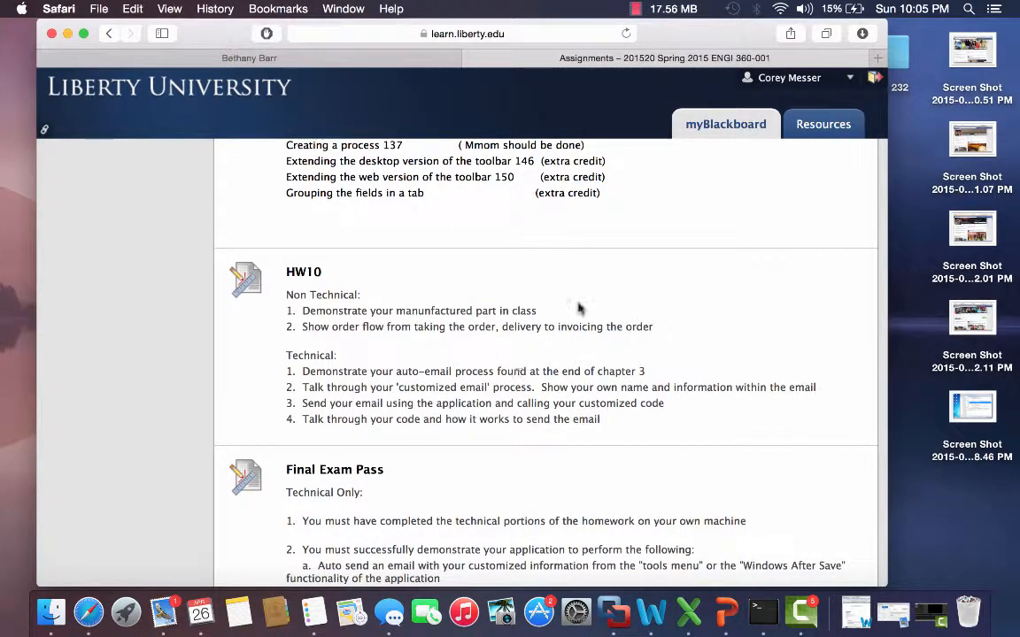
mouse_move(619, 308)
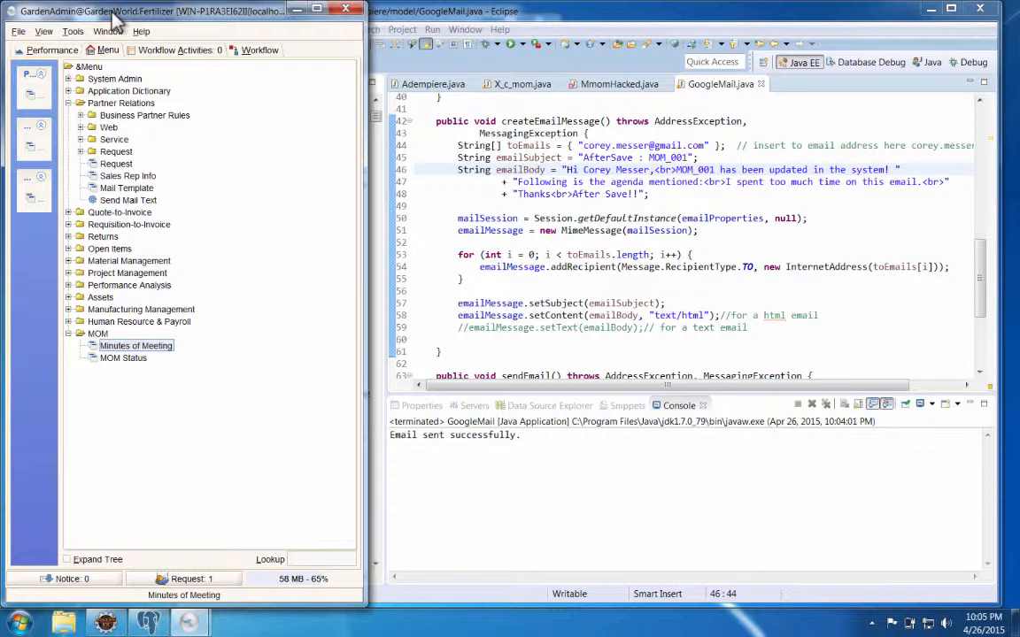
mouse_move(103, 297)
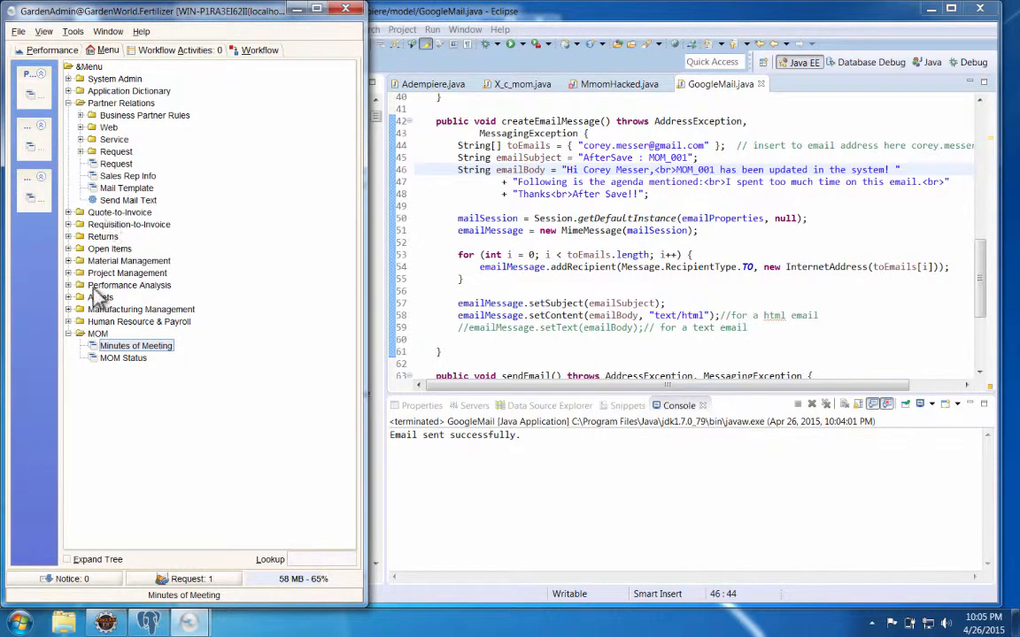
mouse_move(123, 357)
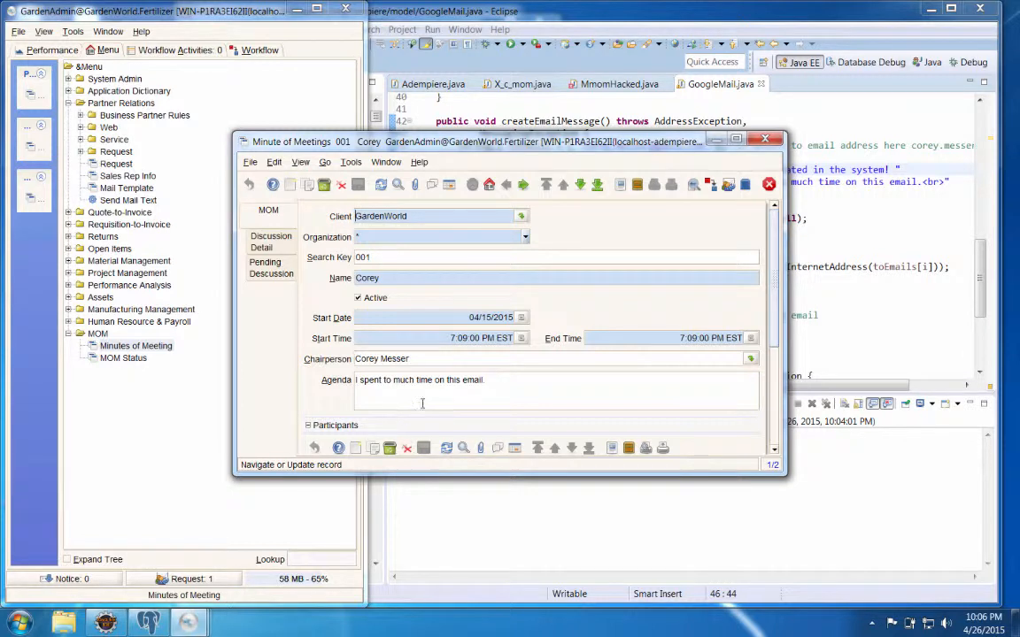
Step: Add 'Edited.' on a new line in the Agenda of meeting record 001 and save it
scroll(down, 3)
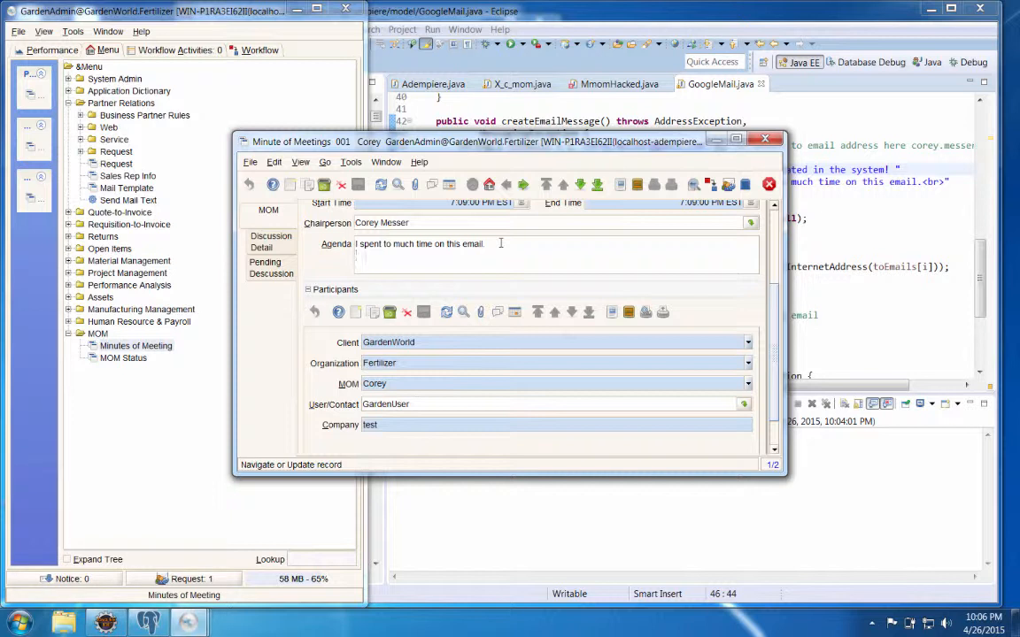
text(Edited.)
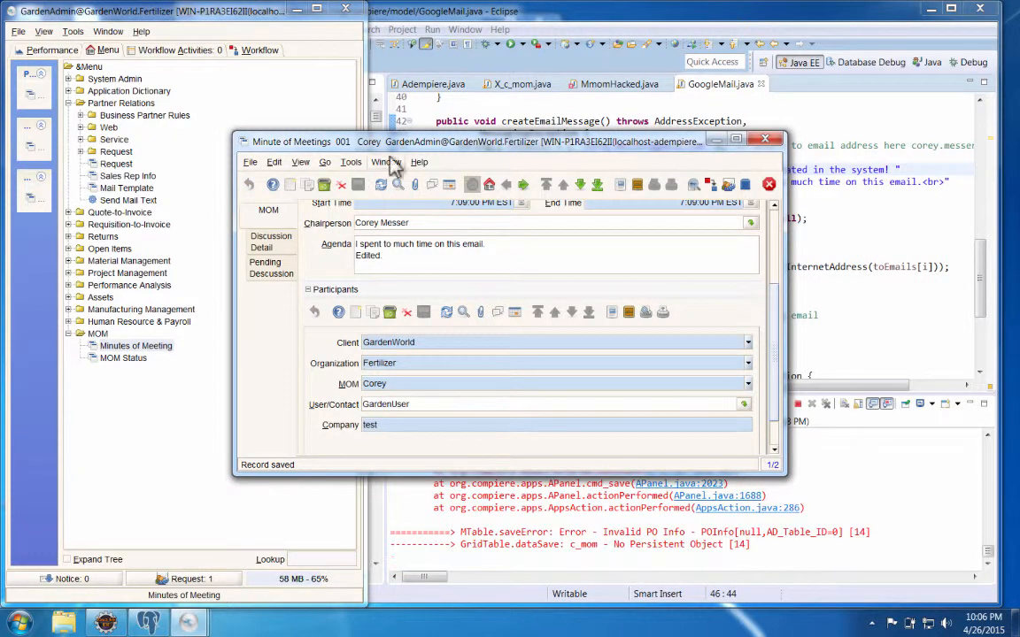
drag(510, 142, 354, 120)
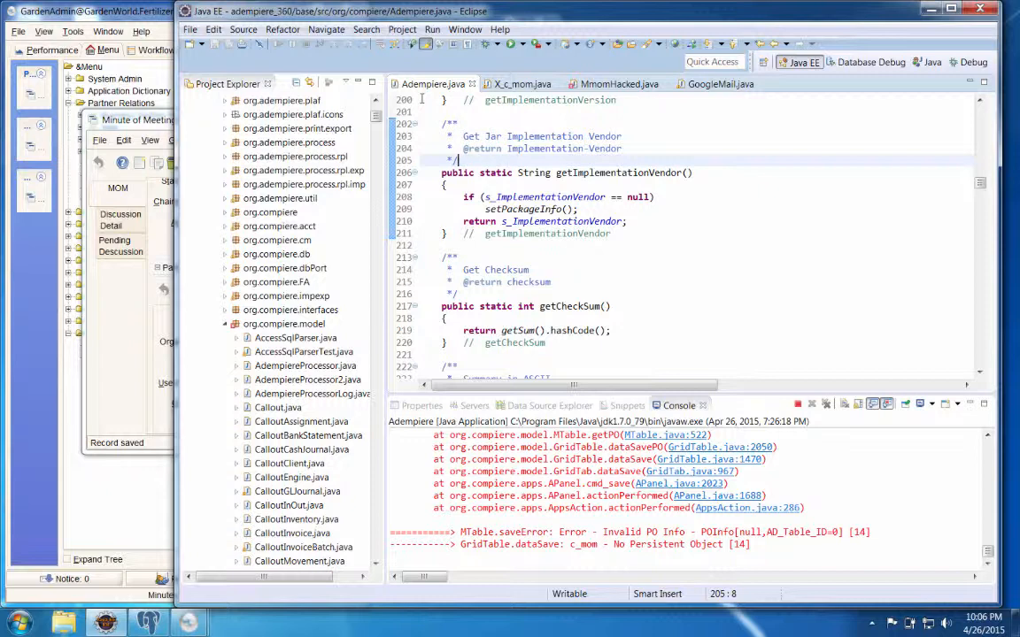
mouse_move(517, 83)
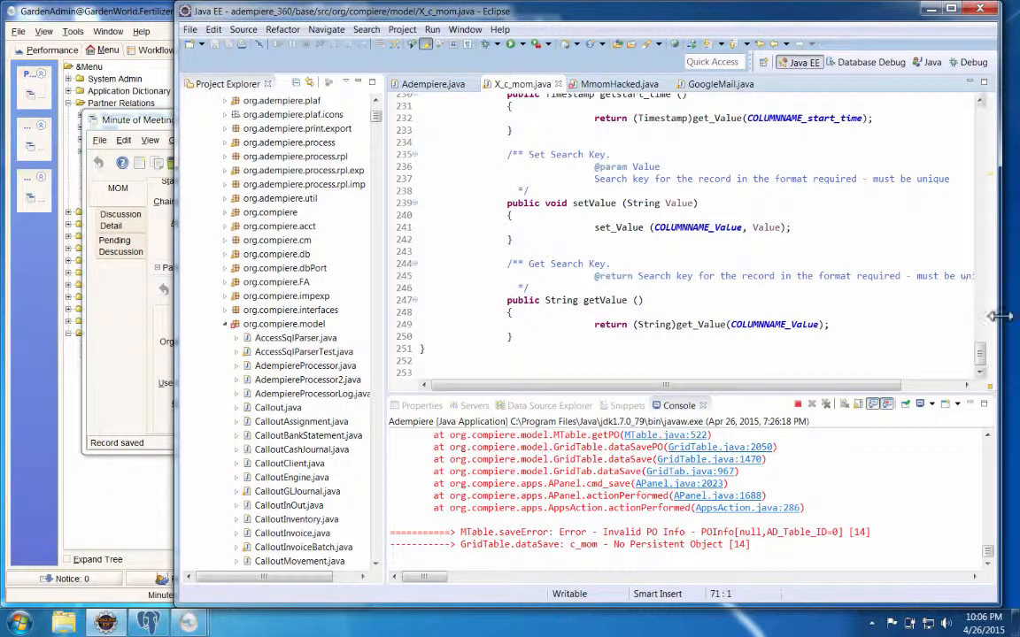
Step: Scroll X_c_mom.java from its generated getters back up to the class header
scroll(up, 3)
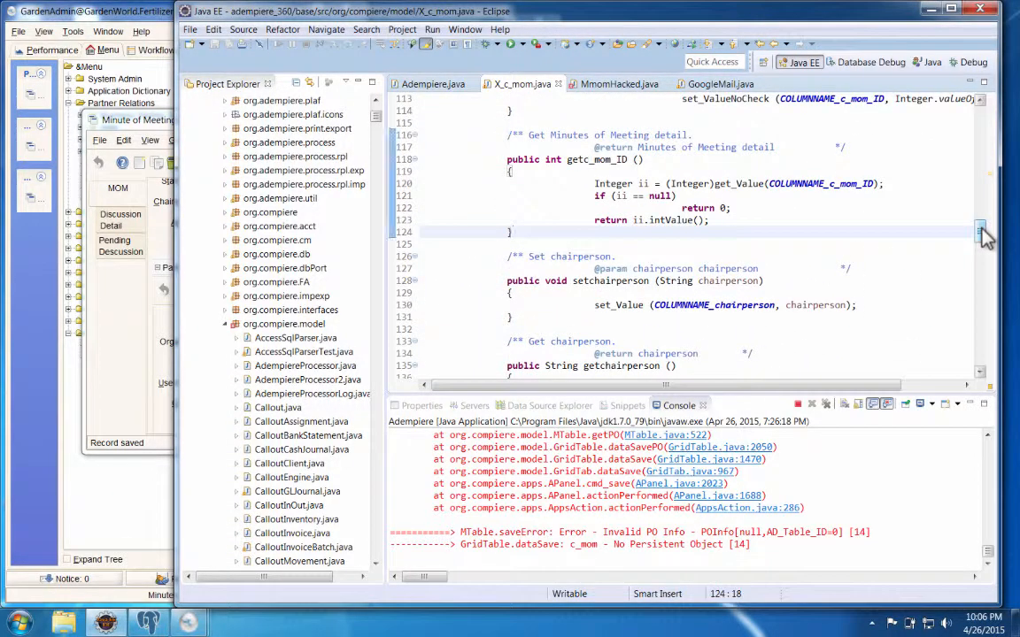
scroll(up, 3)
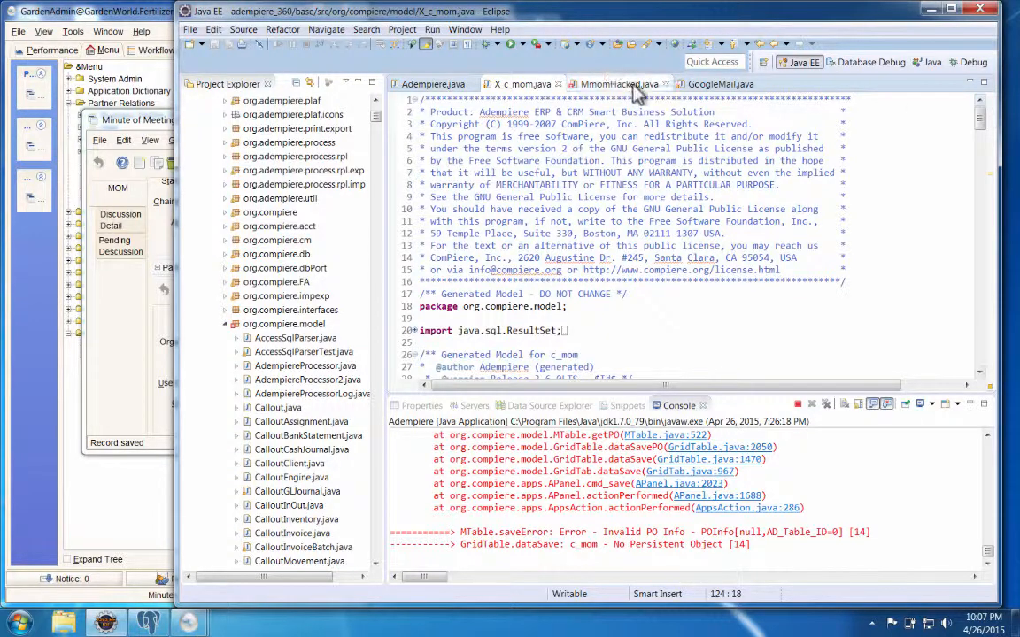
Step: Review the MmomHacked.java afterSave hook and sendIndividualMail method
click(618, 83)
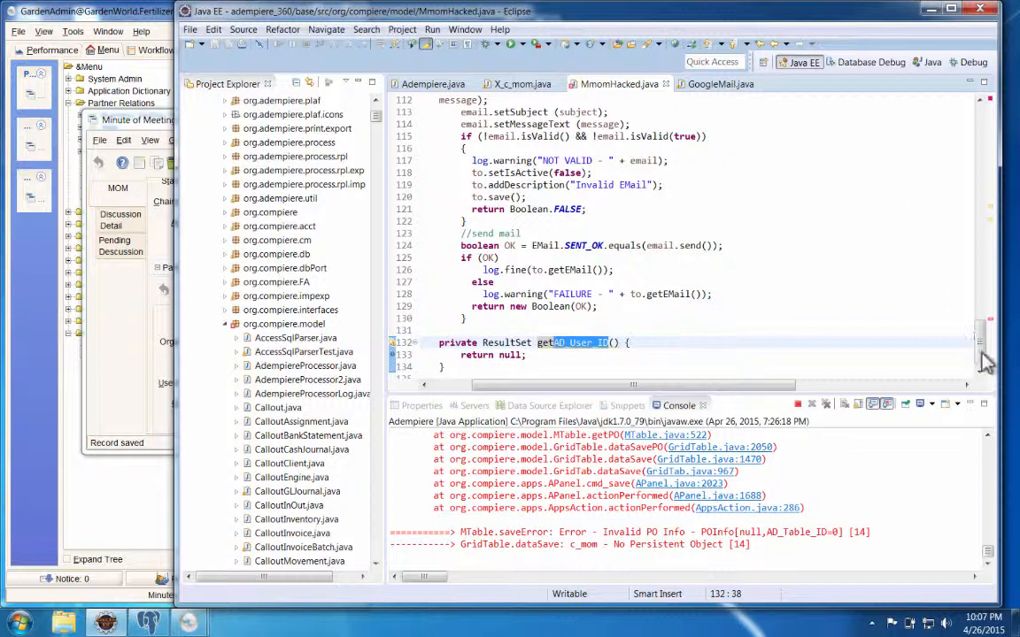
scroll(up, 3)
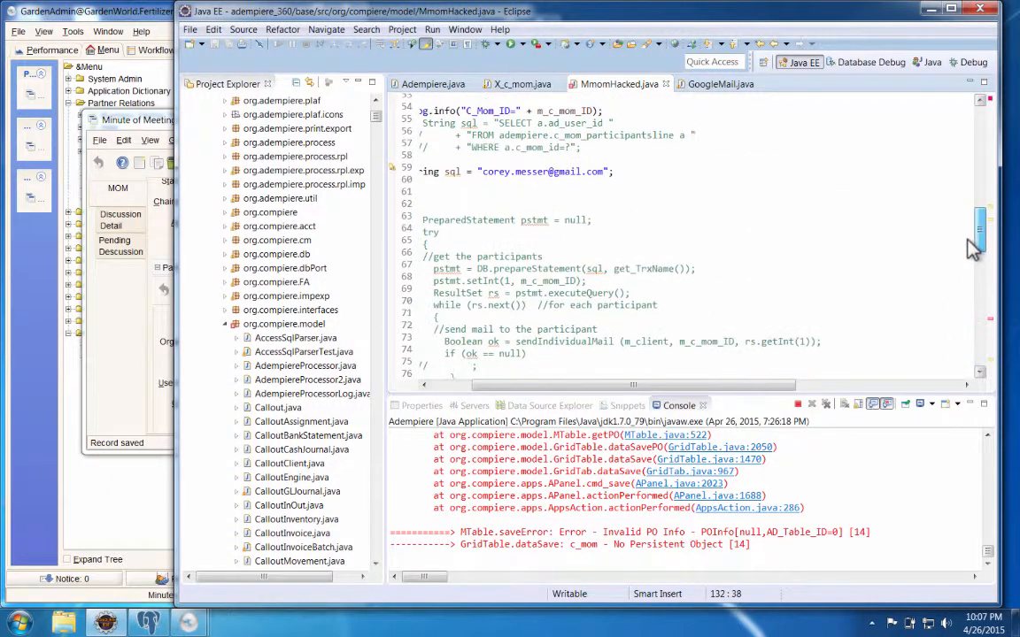
scroll(up, 3)
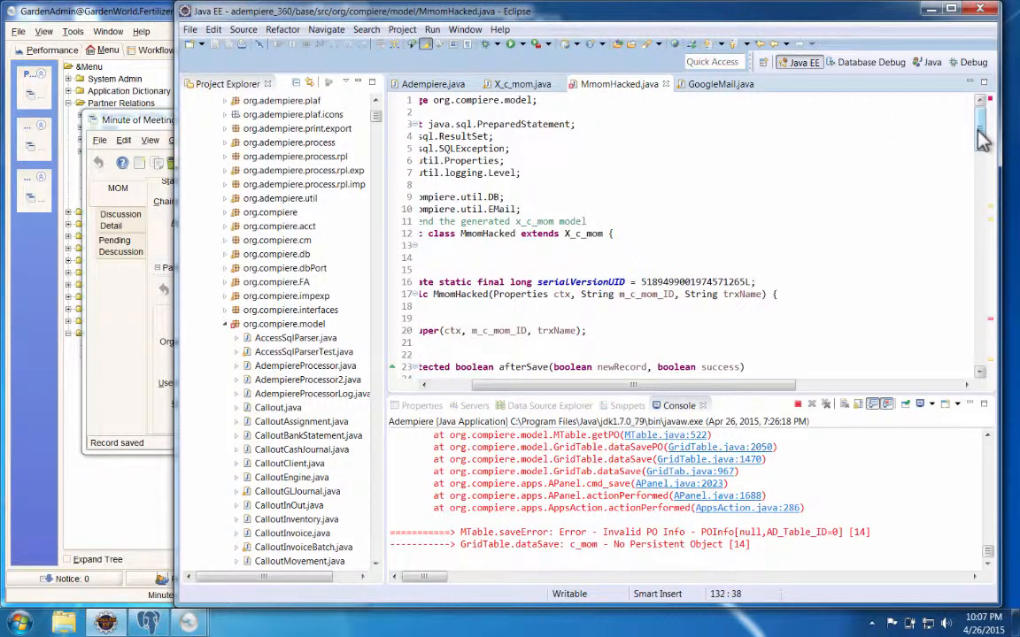
scroll(down, 3)
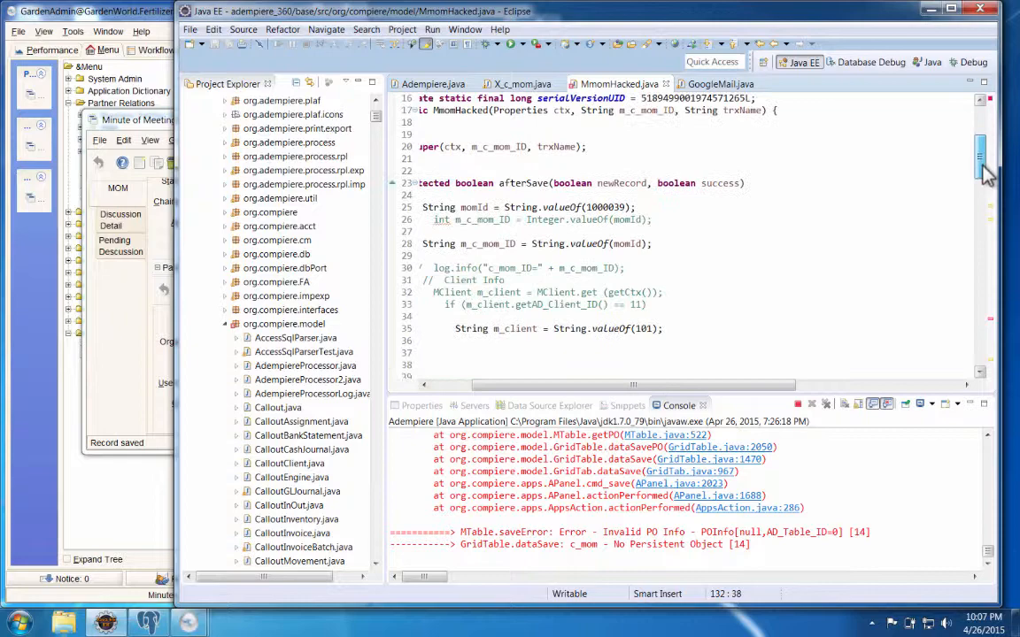
scroll(down, 3)
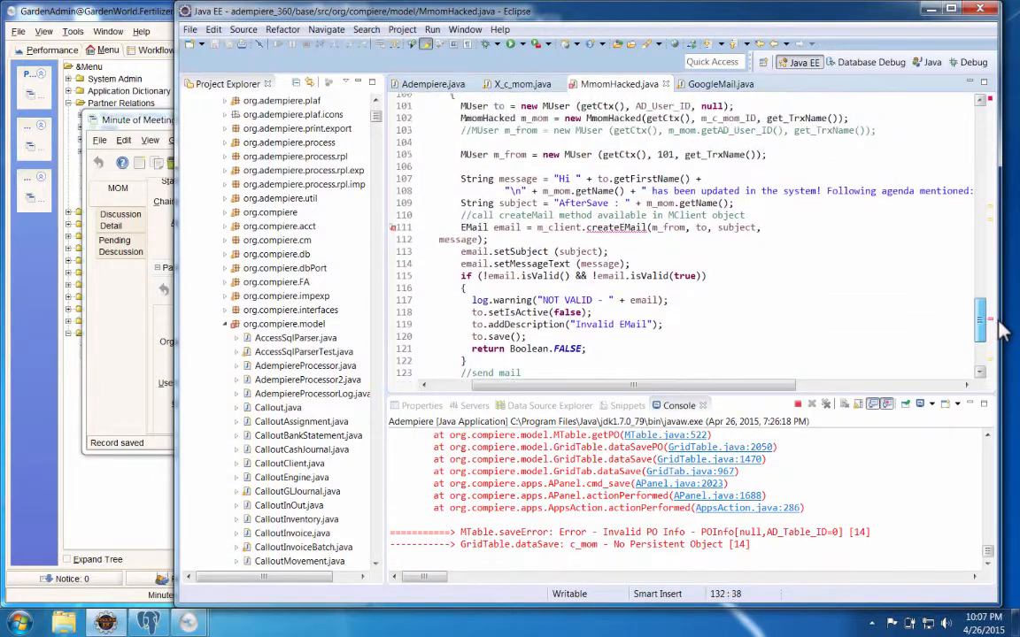
scroll(up, 3)
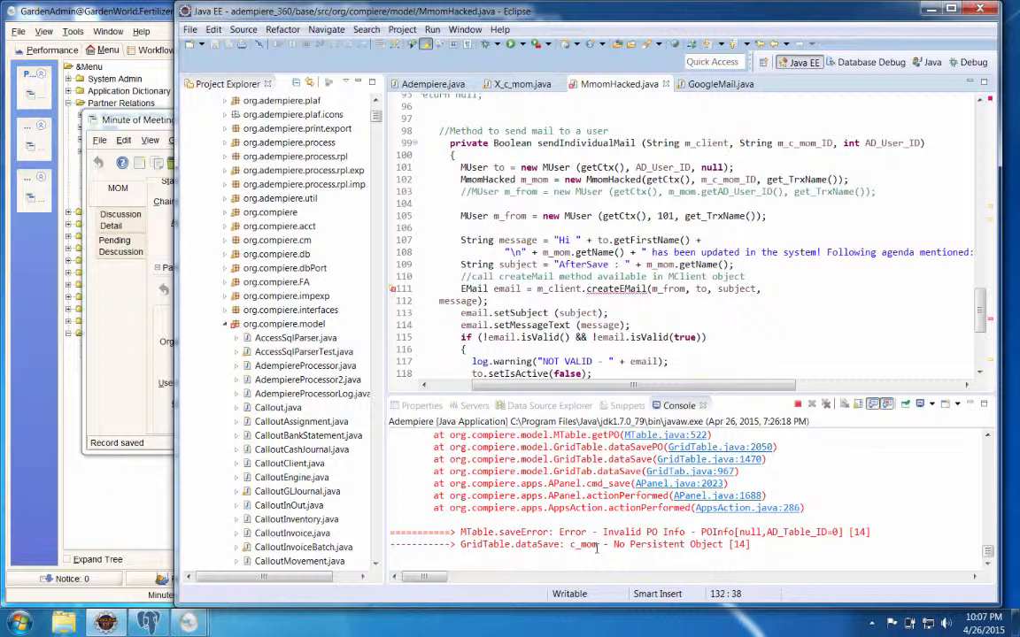
mouse_move(655, 547)
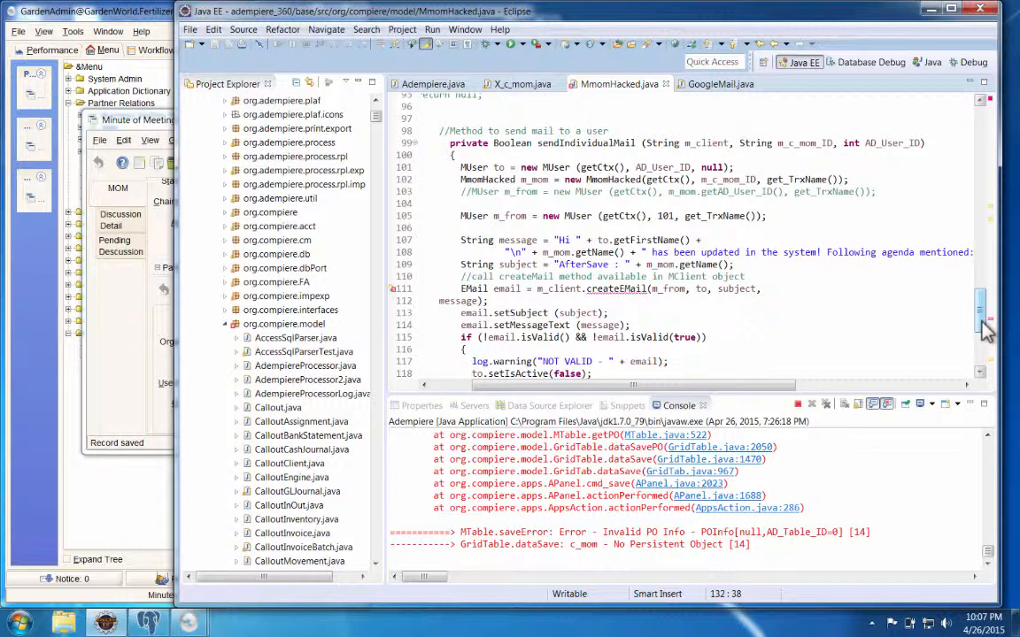
scroll(down, 3)
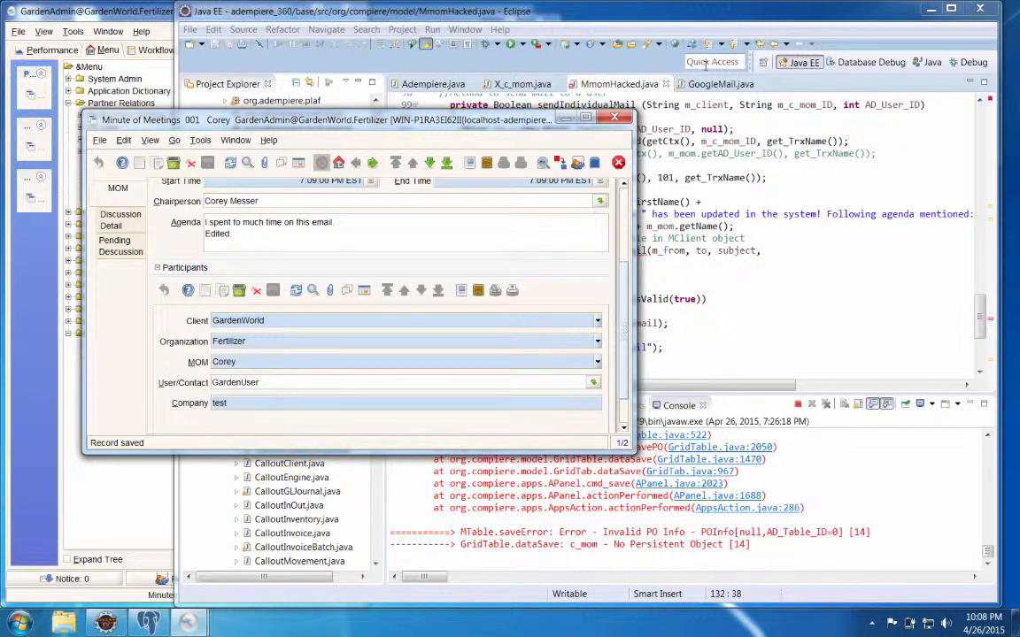
Step: Bring the Minute of Meetings window showing record 001 back to the front
click(720, 83)
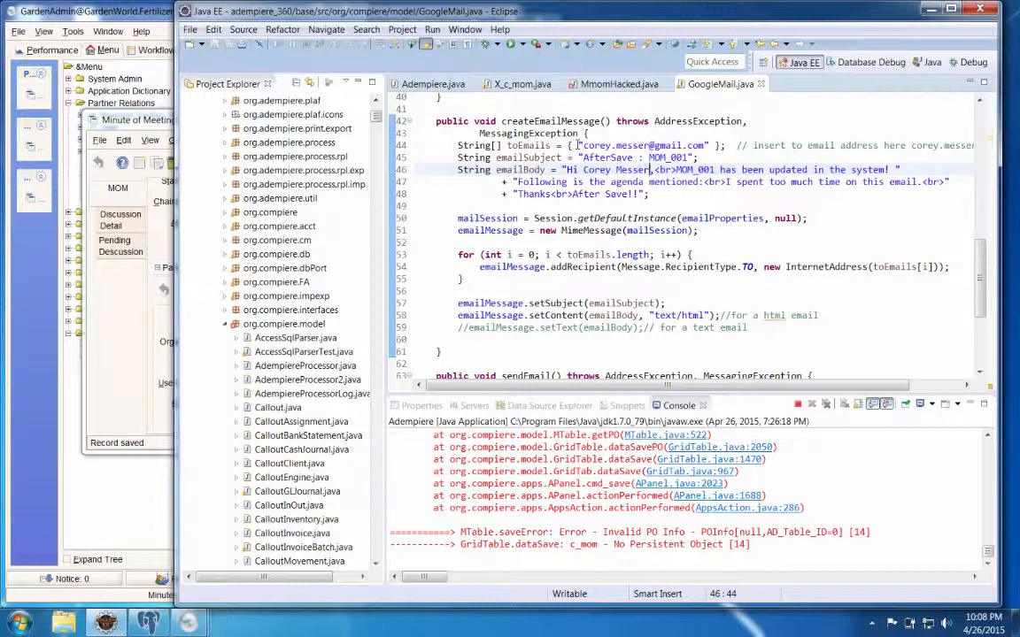
Step: Highlight the hardcoded toEmails recipient address in GoogleMail createEmailMessage
double_click(641, 145)
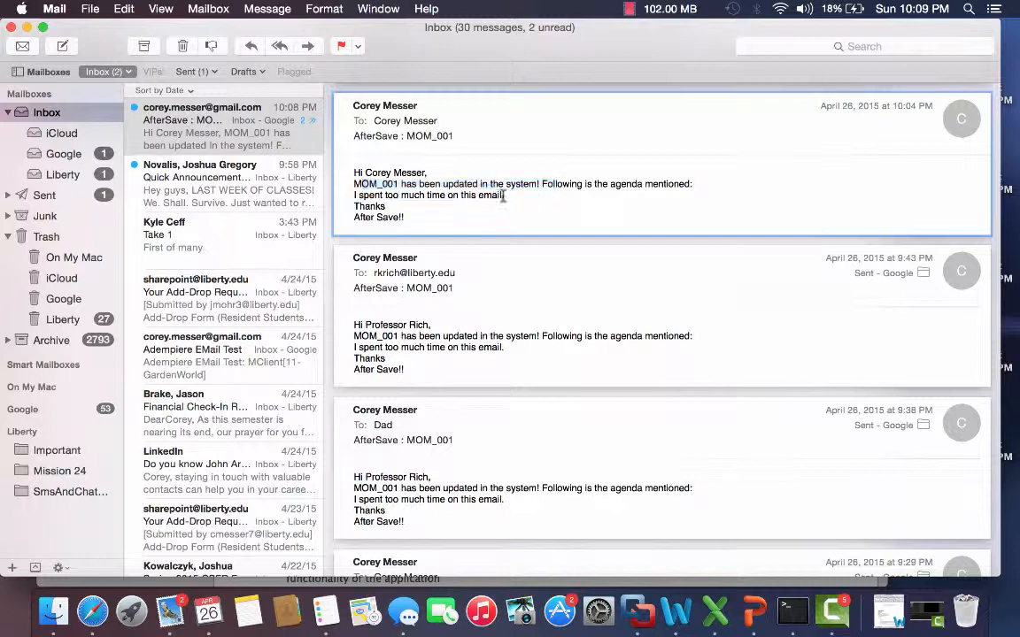
Step: Highlight the agenda line in the received 'AfterSave : MOM_001' email
triple_click(428, 195)
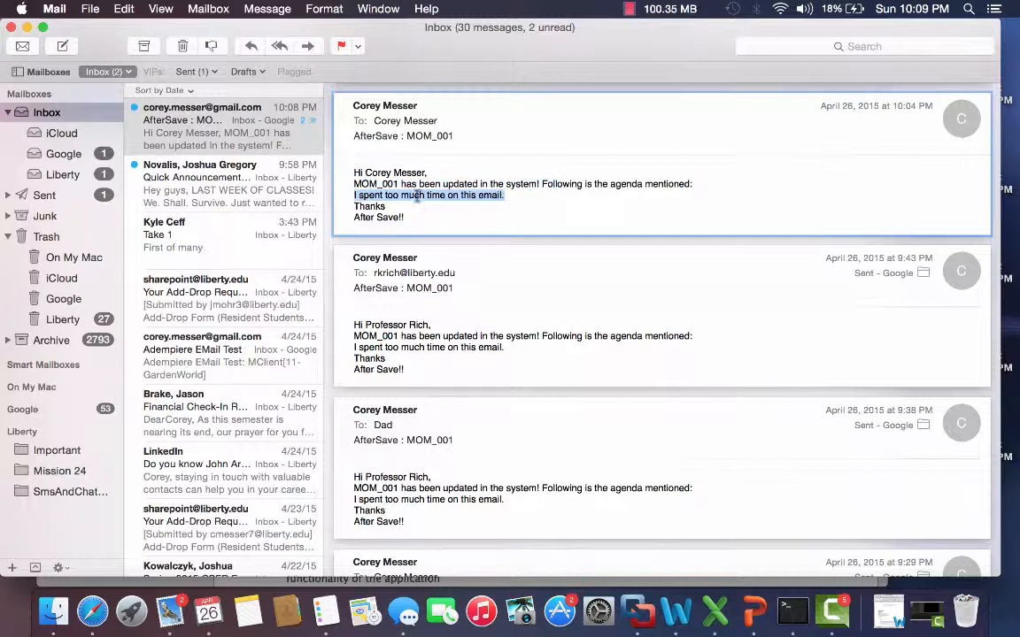
mouse_move(186, 71)
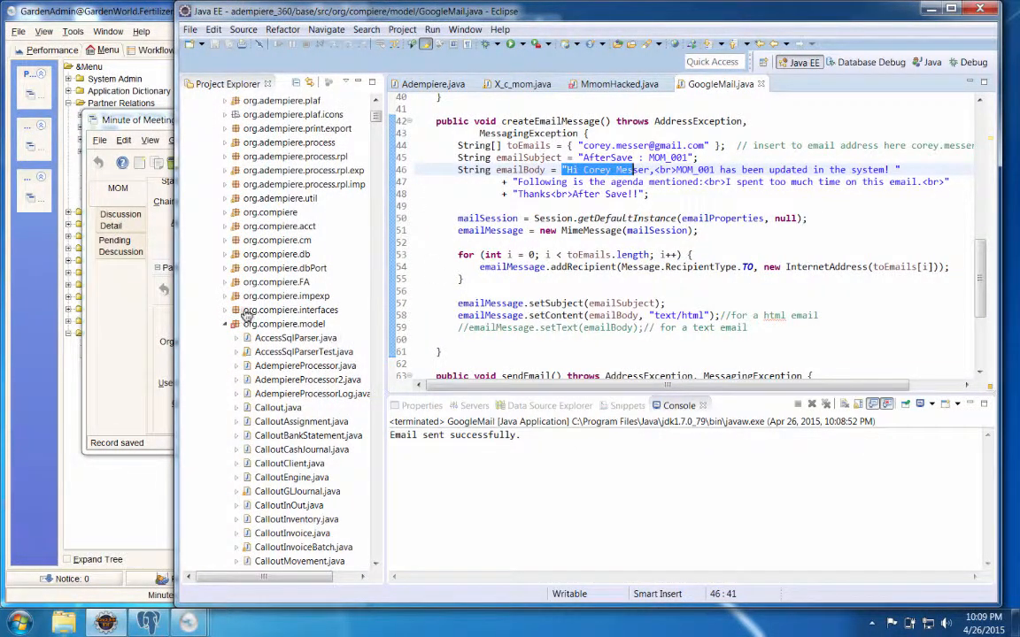
mouse_move(115, 486)
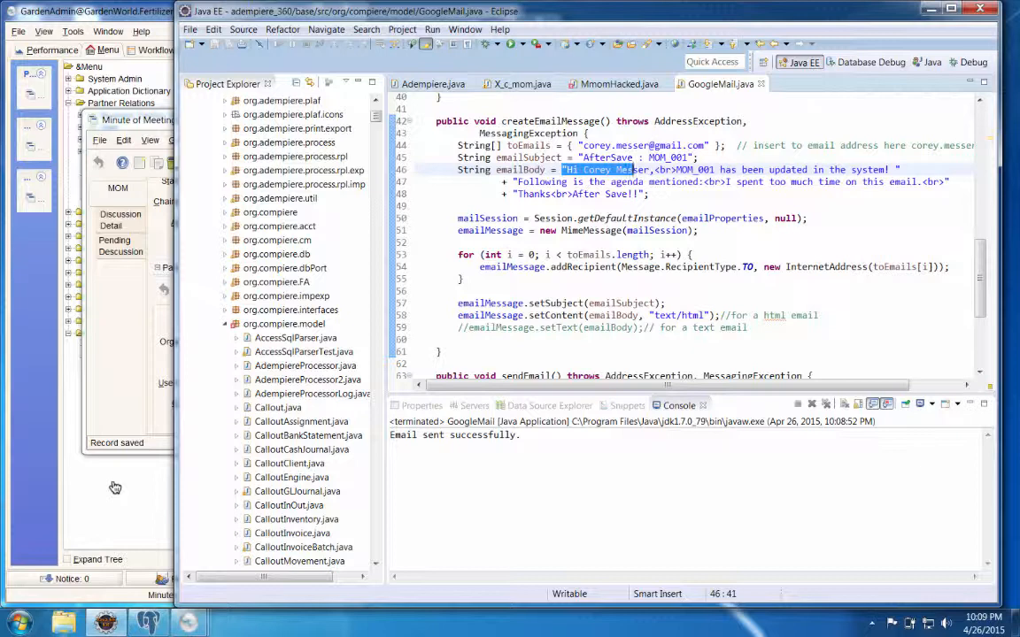
mouse_move(151, 127)
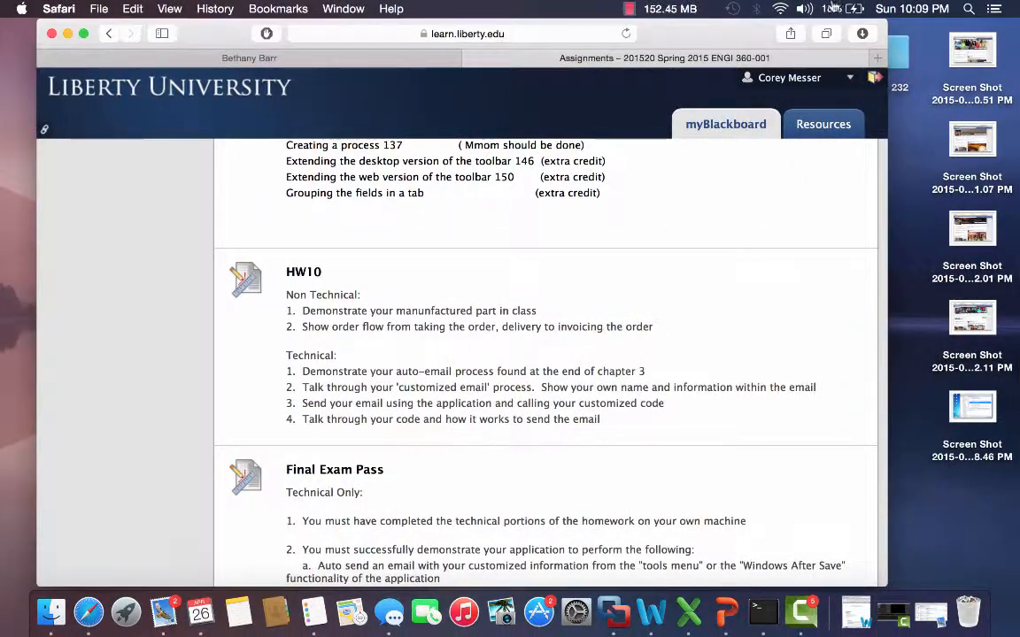
Step: Show the Memory Clean free-memory readout from the macOS menu bar
click(671, 9)
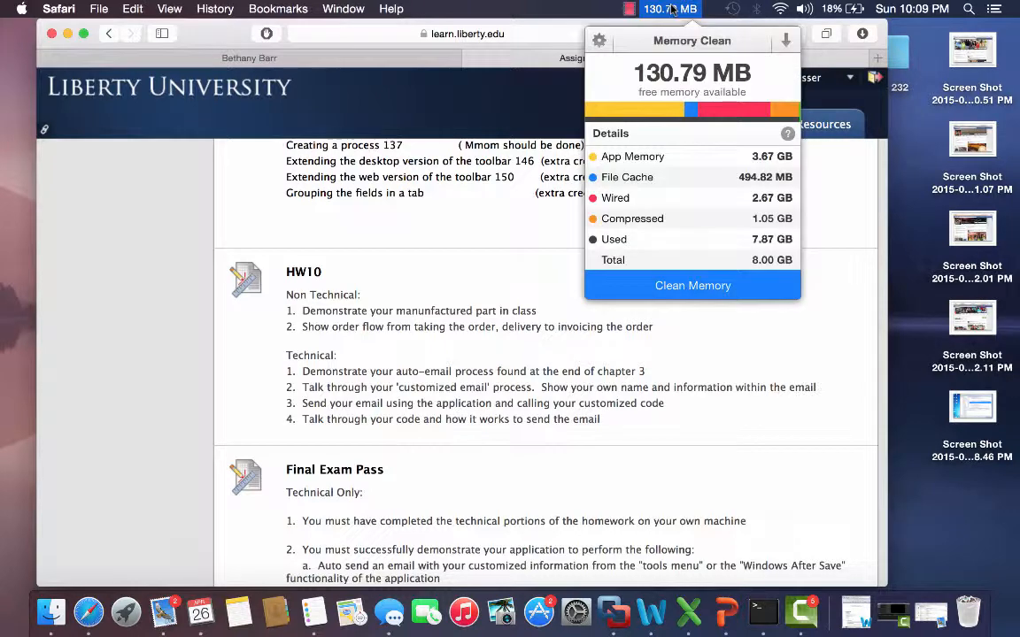